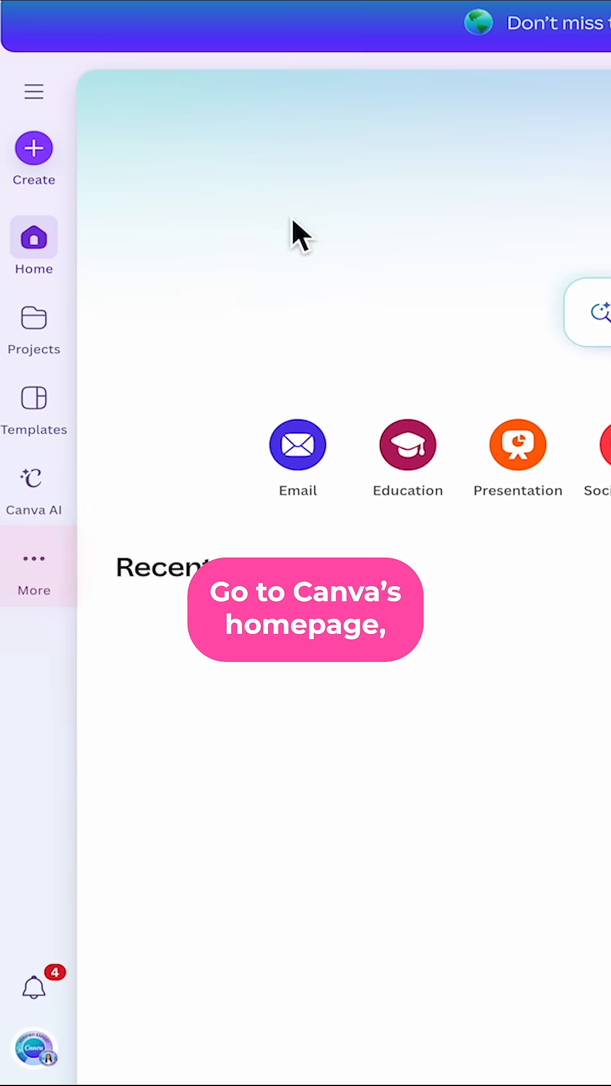
Step: Go to the Brand area and expand the list of brand kits
left_click(33, 559)
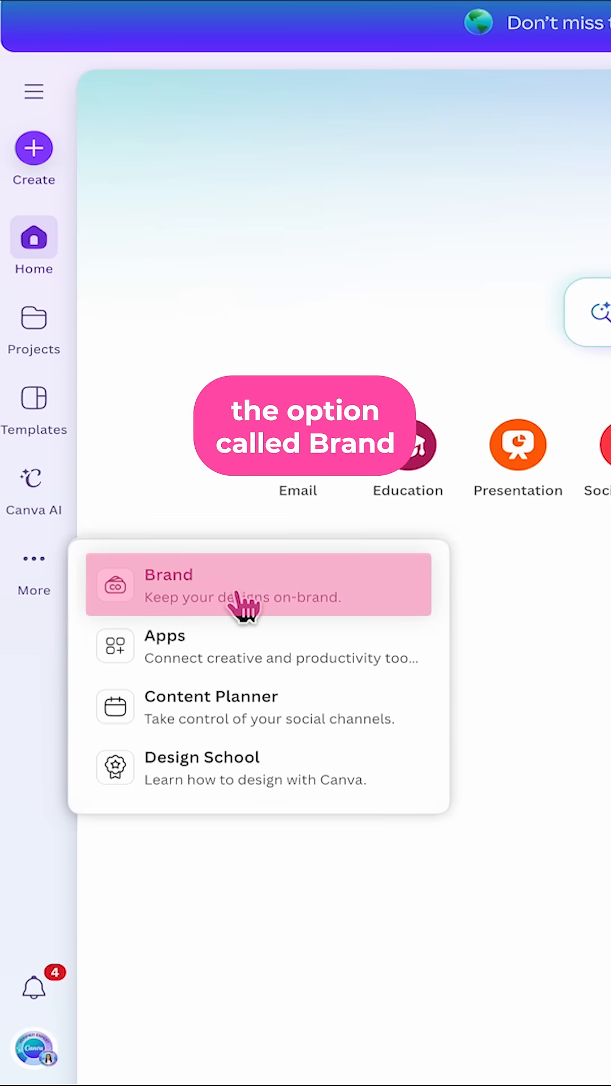
left_click(167, 574)
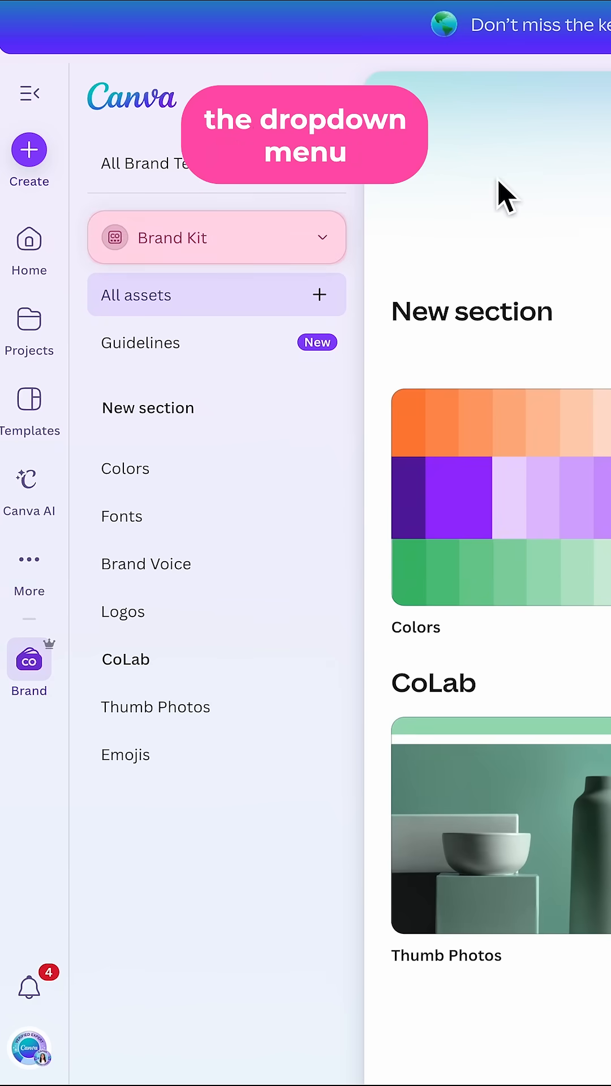
left_click(216, 237)
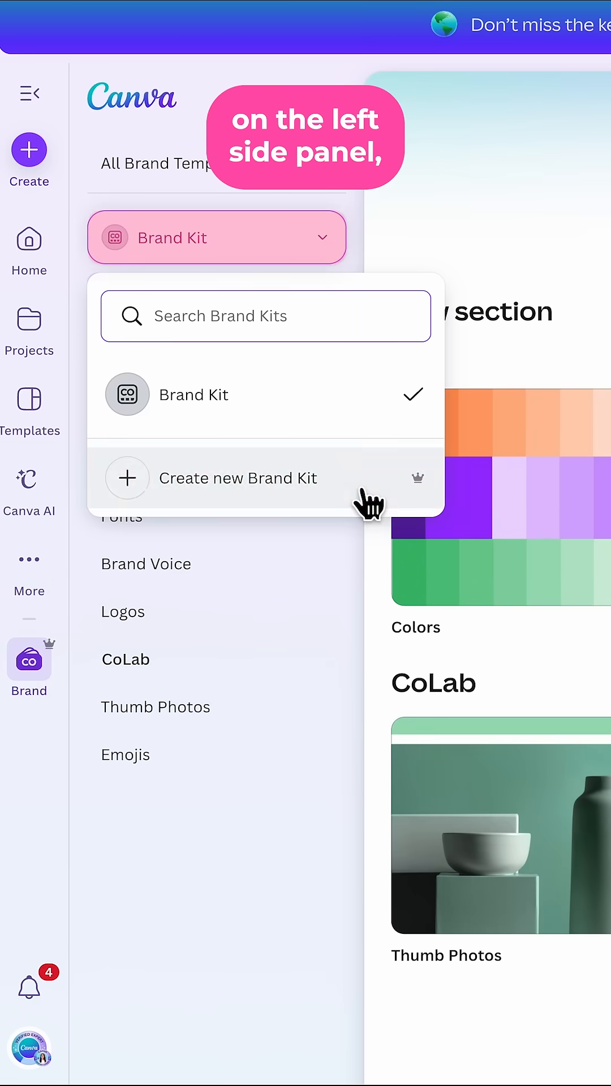
Step: Create a new brand kit and auto-fill it from the website teamrondi.c
left_click(237, 478)
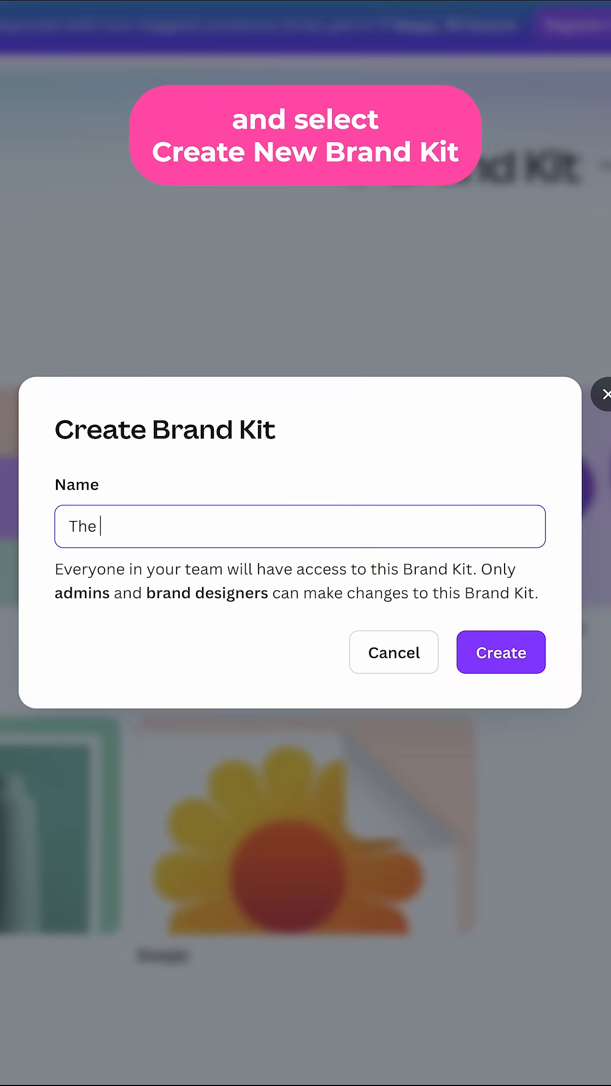
left_click(500, 652)
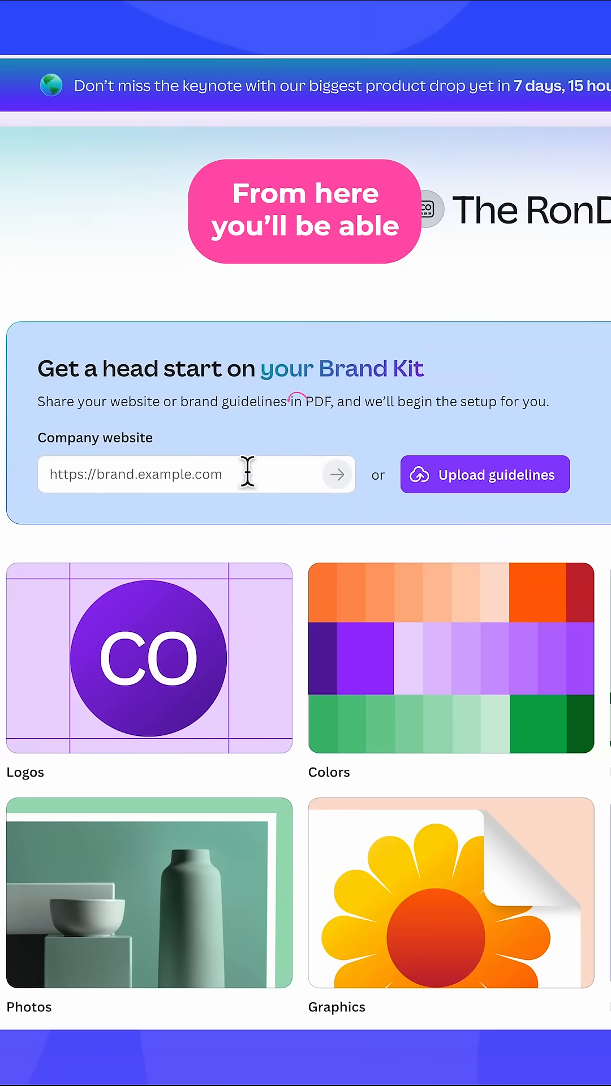
type("teamrondi.c")
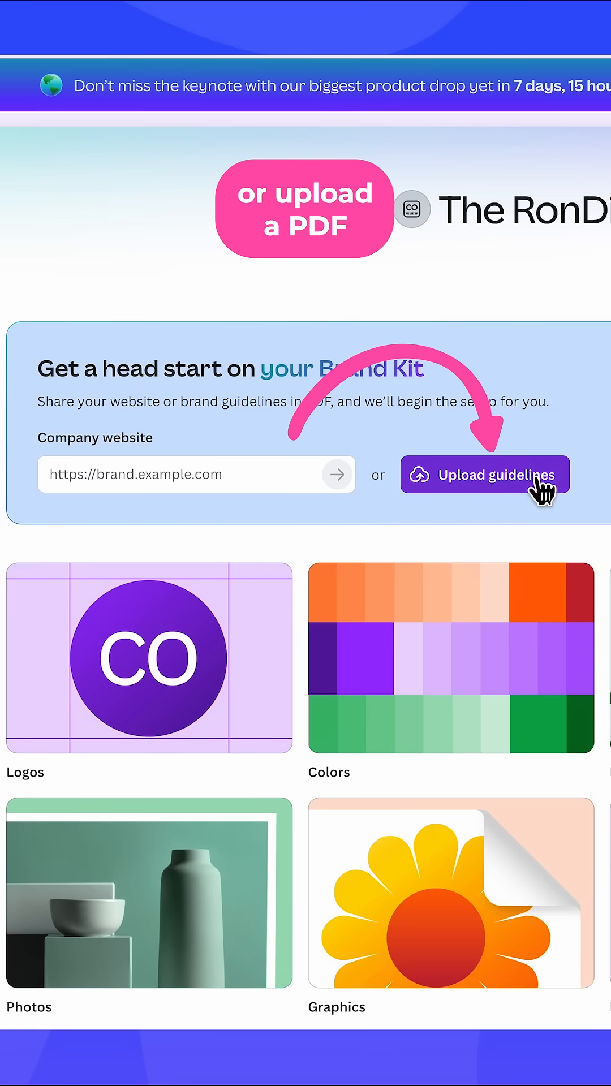
left_click(496, 475)
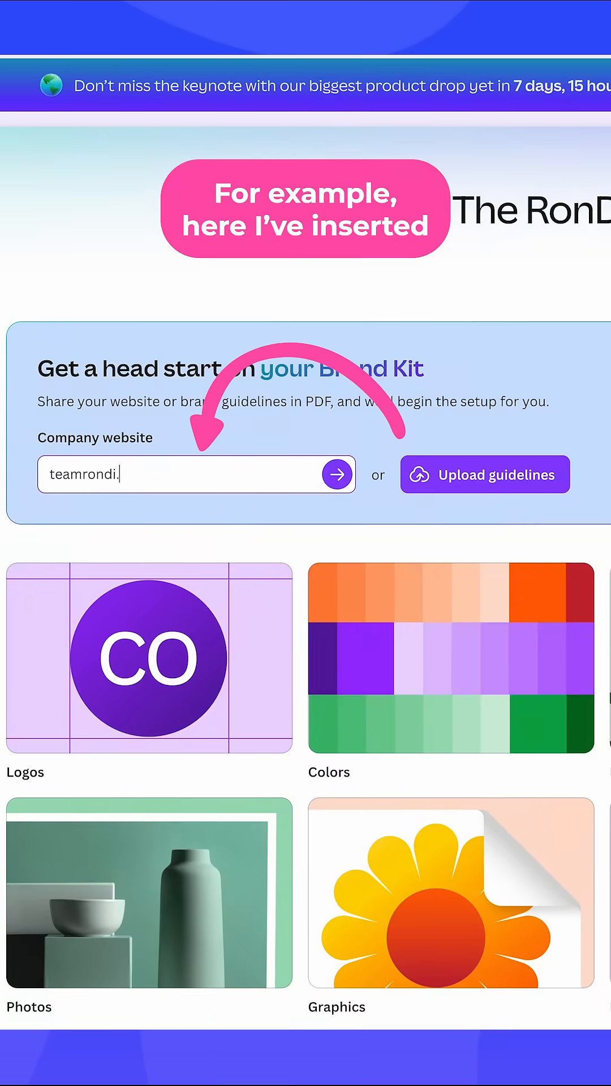
left_click(337, 474)
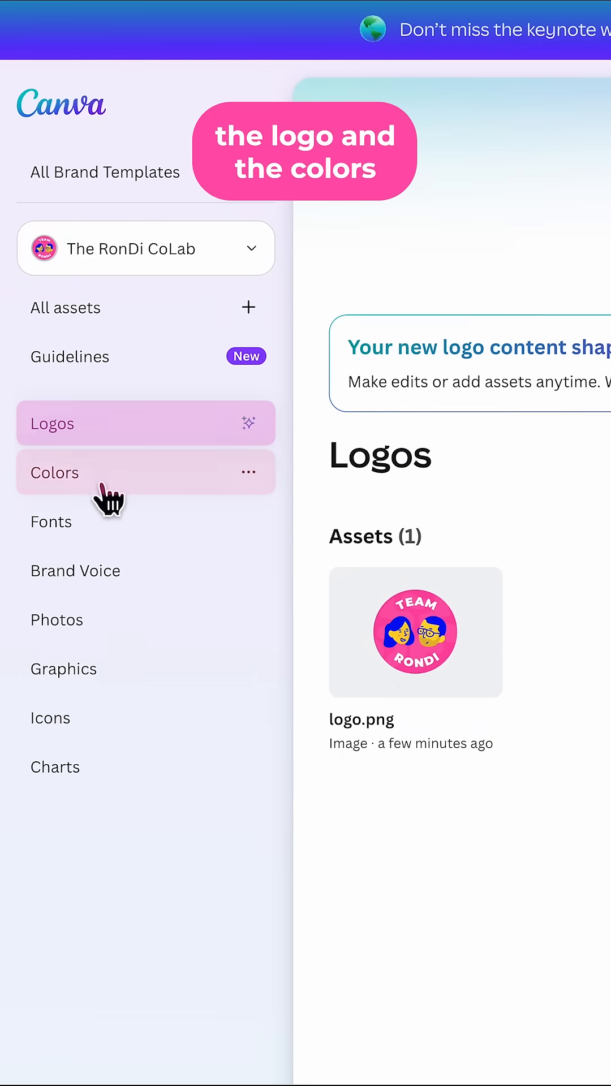
Step: View the kit's imported colour palette starting with #573ae9
left_click(54, 473)
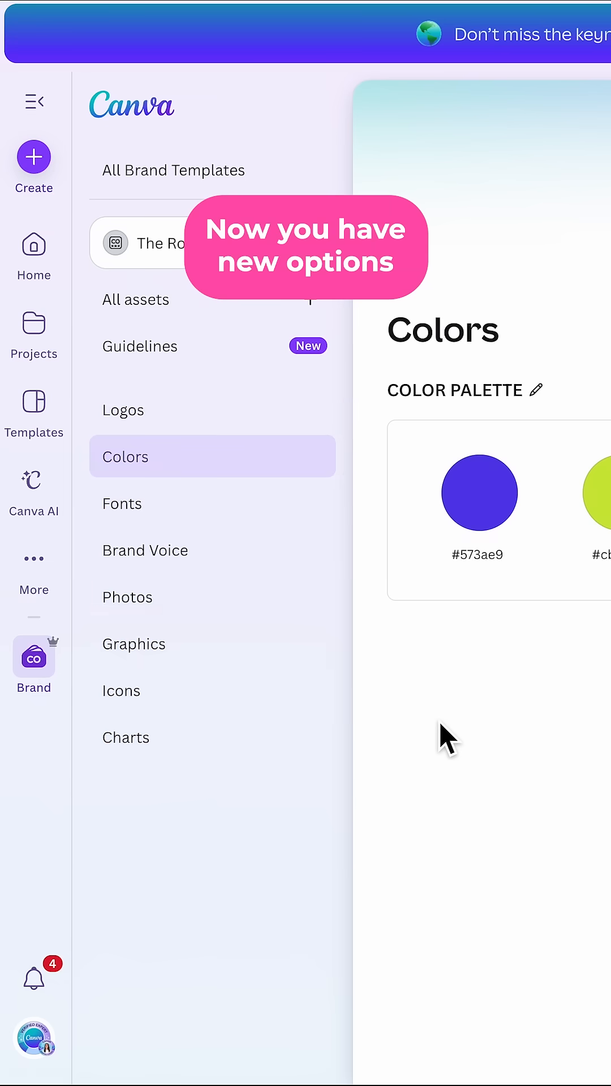
left_click(309, 736)
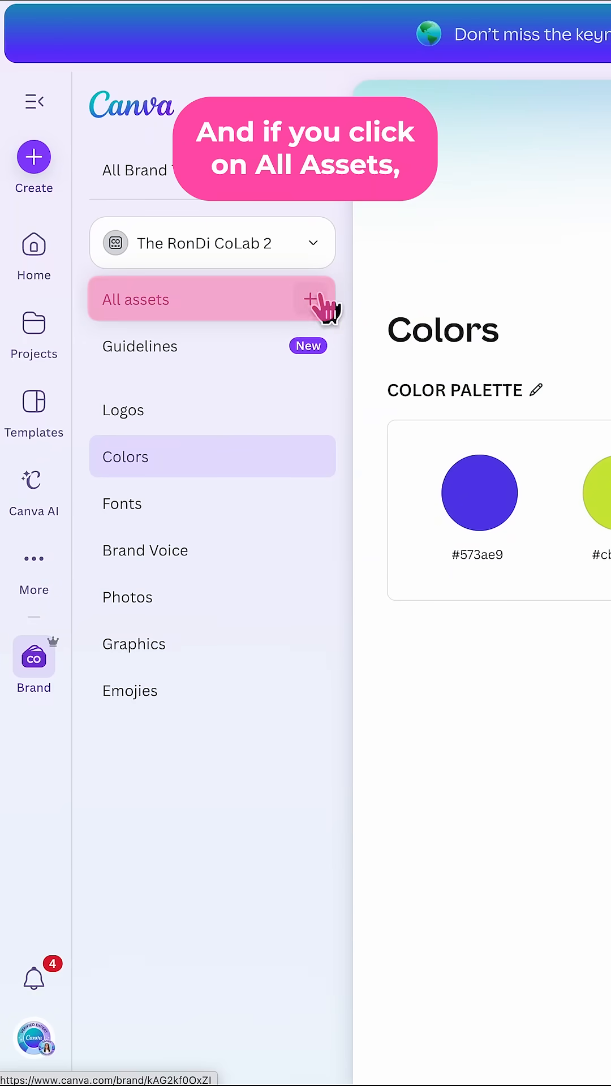
Step: Add a new custom section to the brand kit's assets
left_click(310, 299)
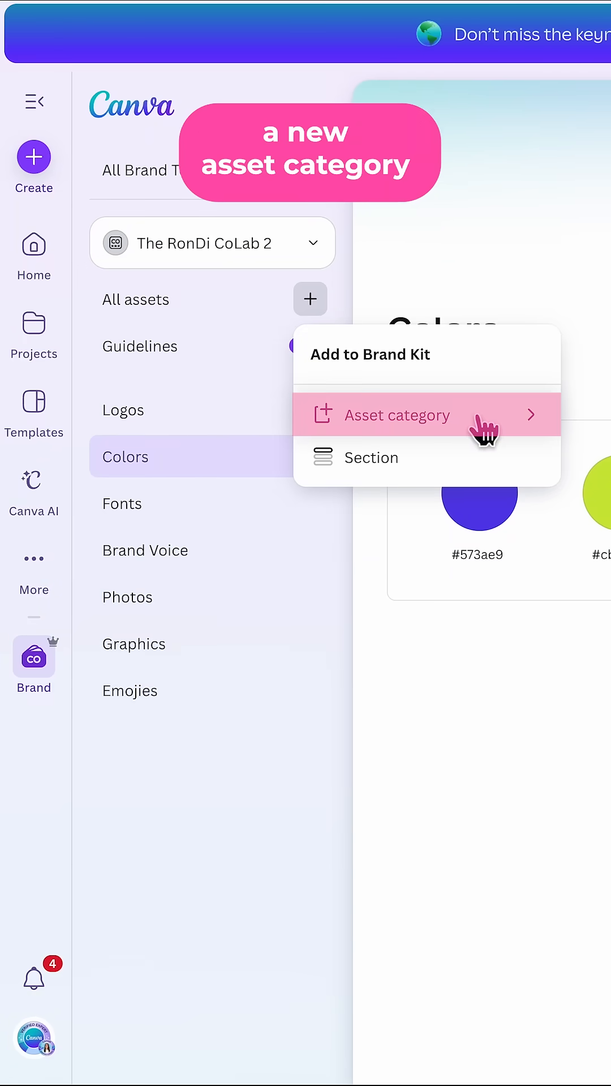
mouse_move(484, 470)
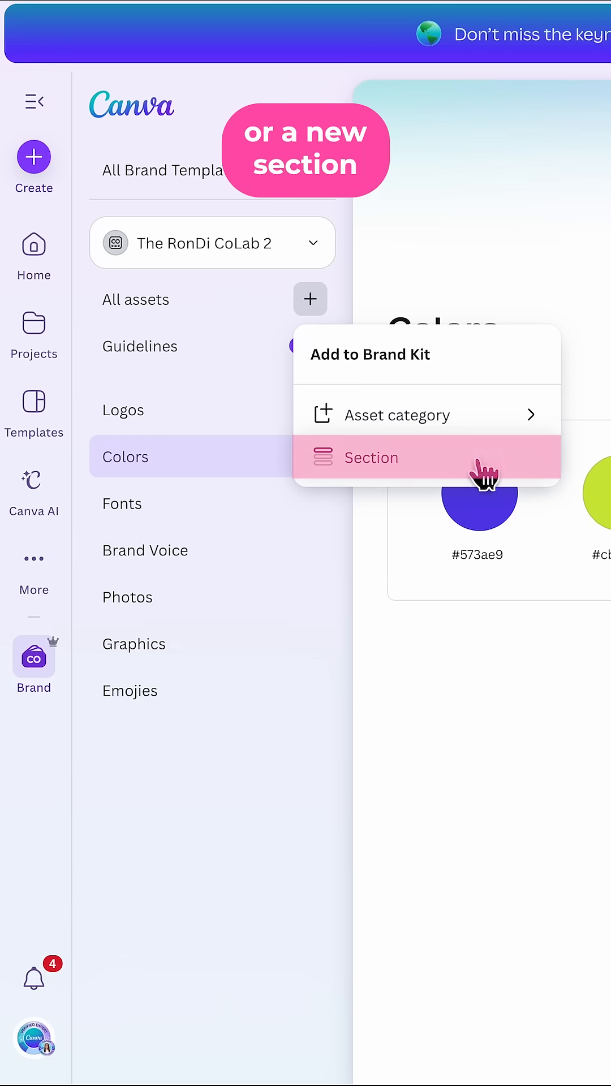
left_click(371, 457)
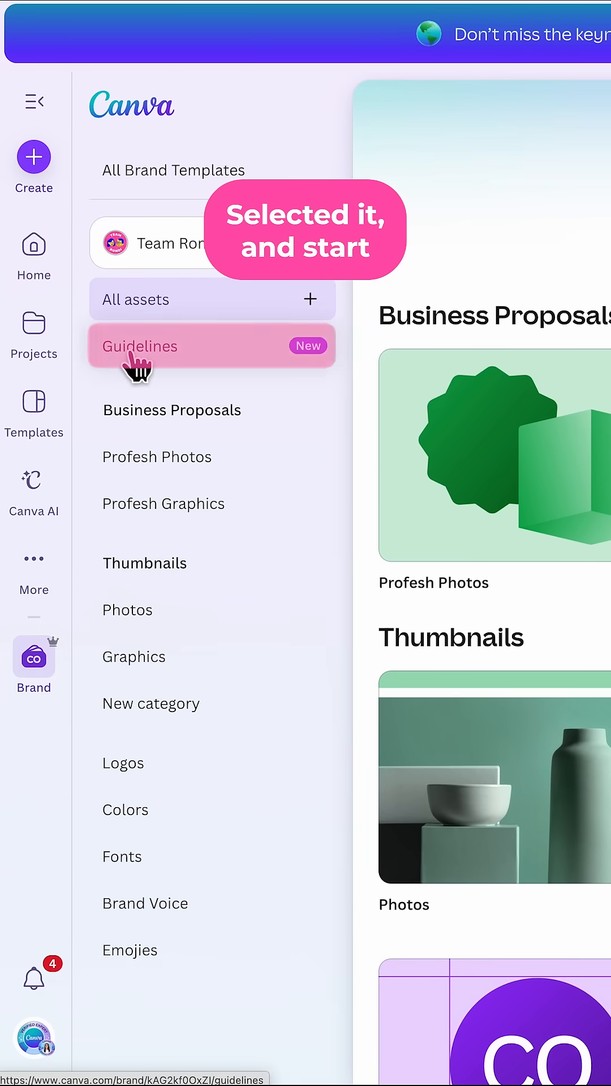
Step: Create brand guidelines for the kit from a template with a Logo section
left_click(141, 346)
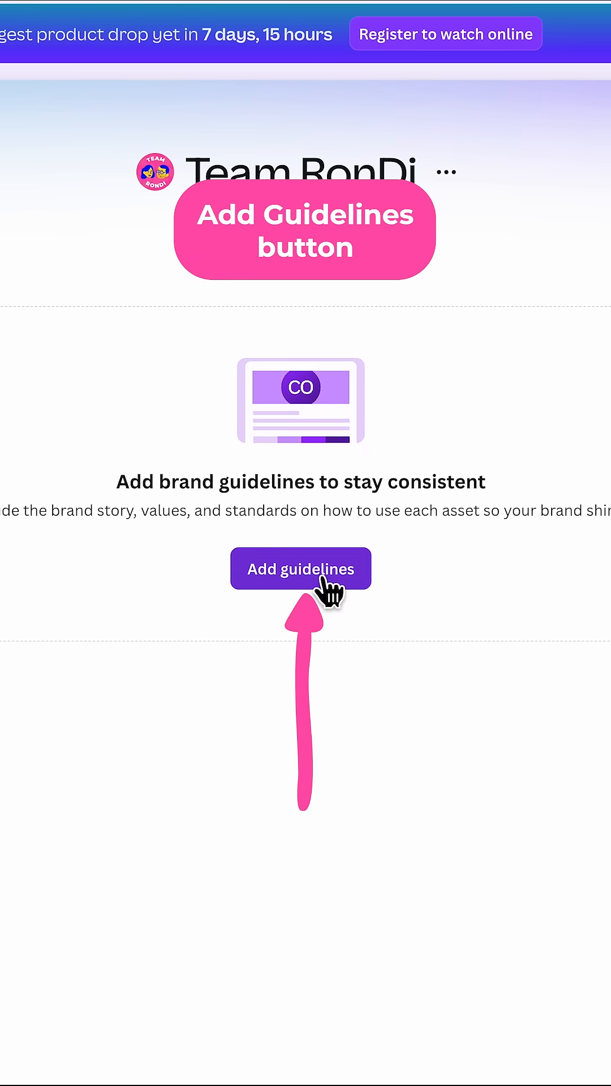
left_click(301, 567)
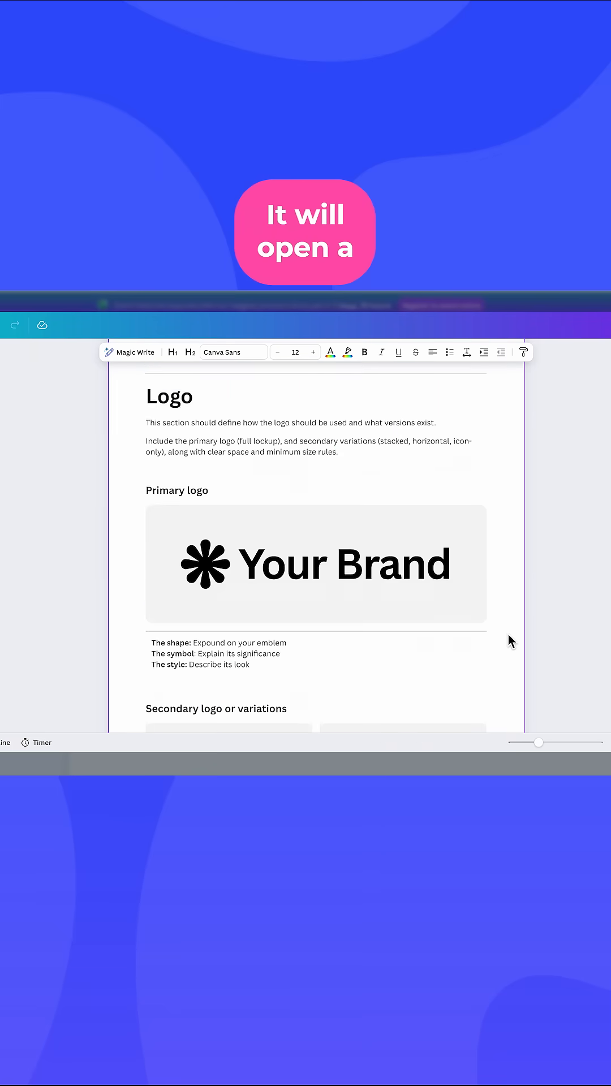
scroll("down", 3)
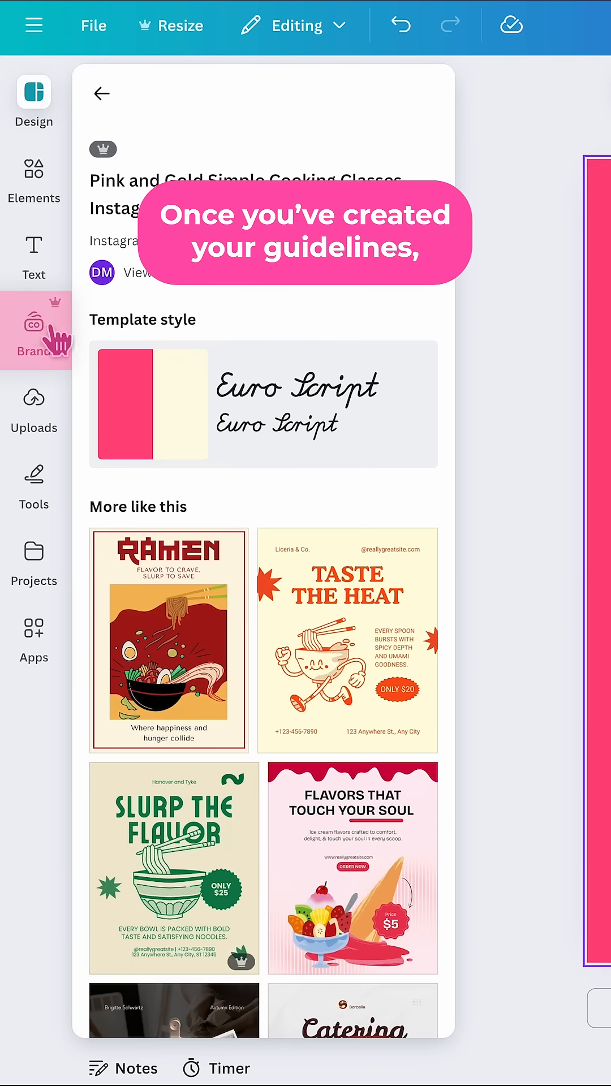
Step: Show the brand guidelines (Our mission, Our vision) in the editor's Brand panel
left_click(33, 324)
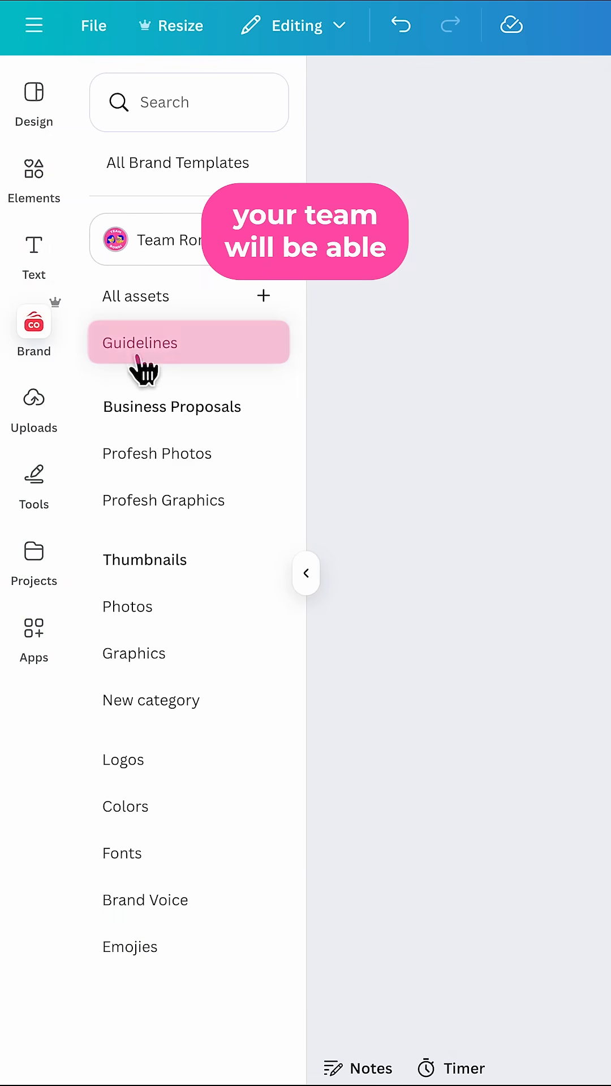
left_click(139, 343)
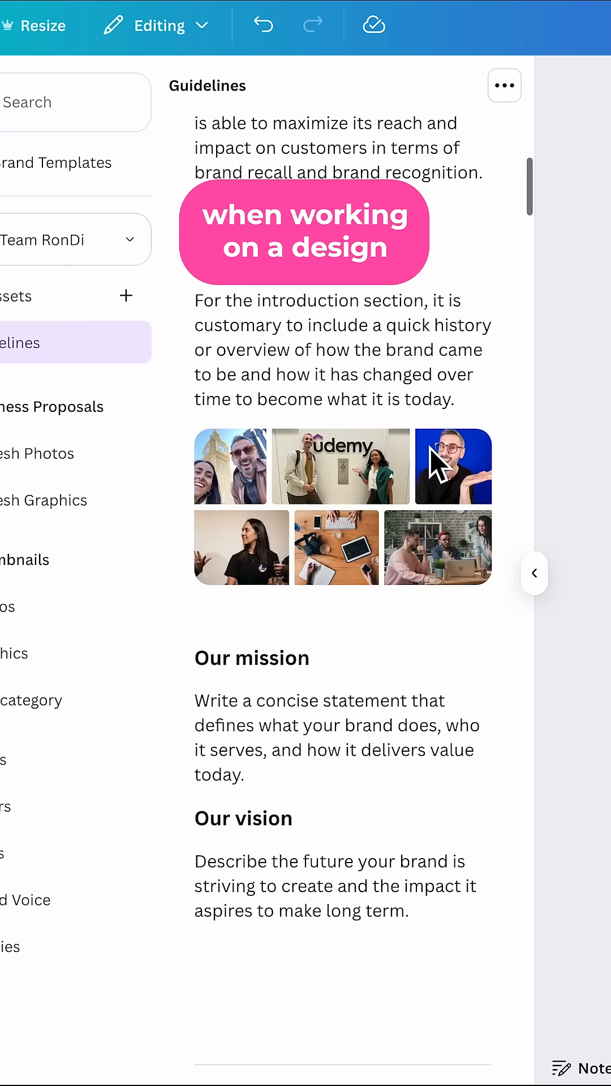